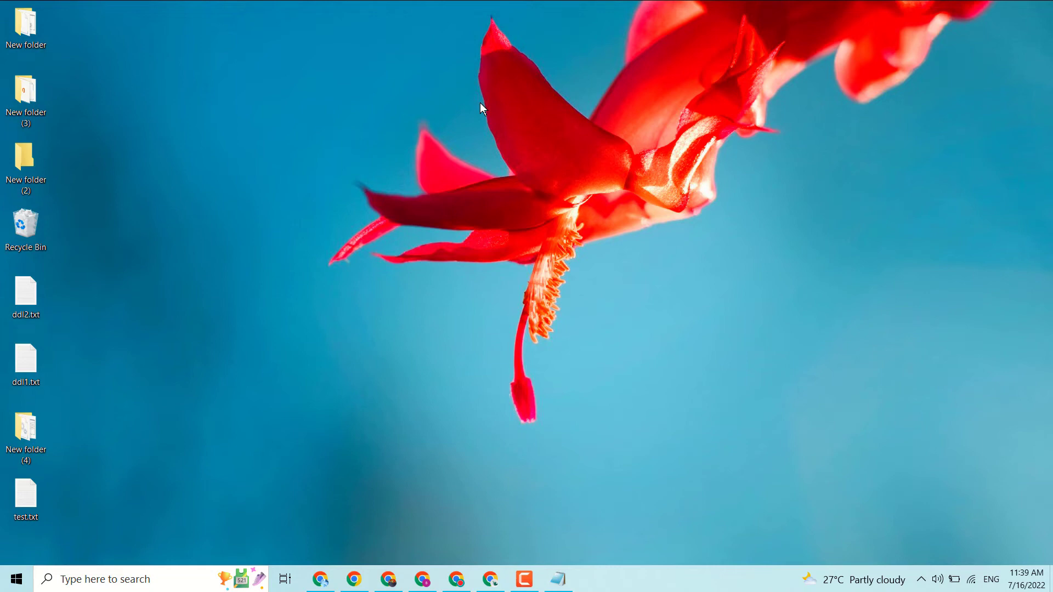
pyautogui.moveTo(423, 213)
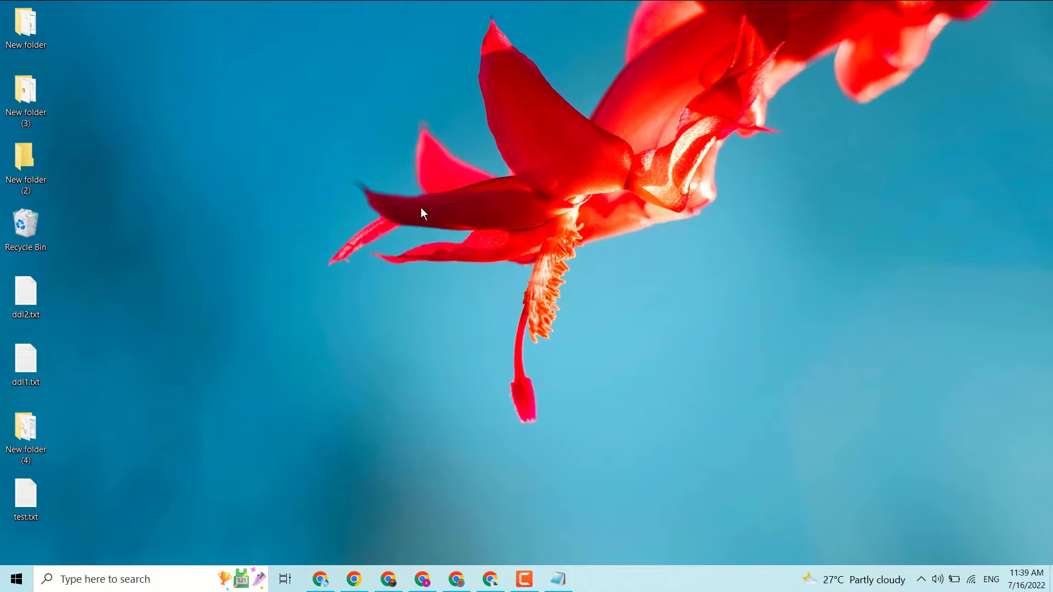
pyautogui.moveTo(638, 196)
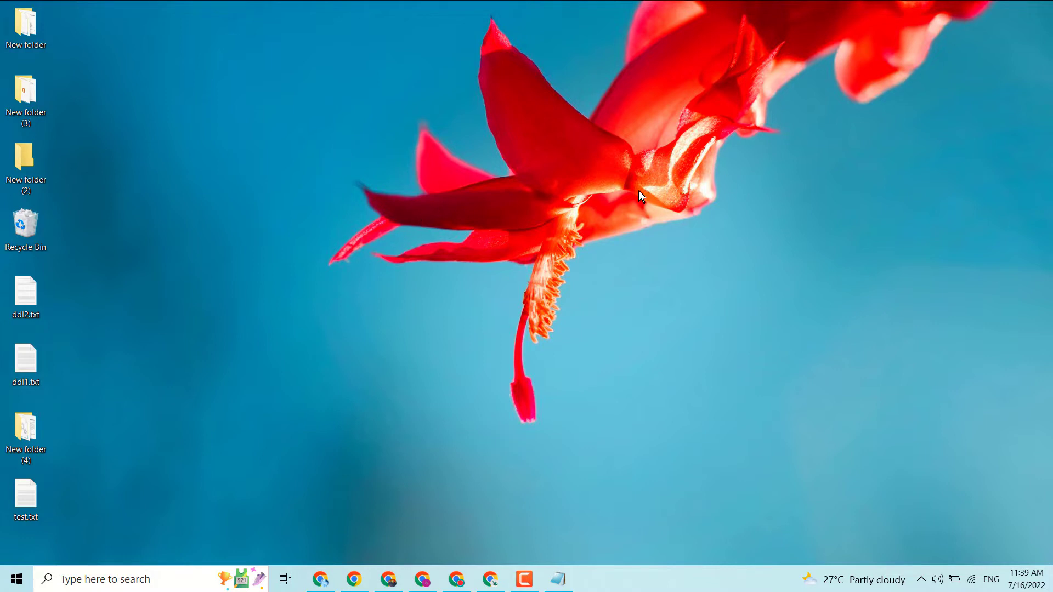
pyautogui.moveTo(96, 507)
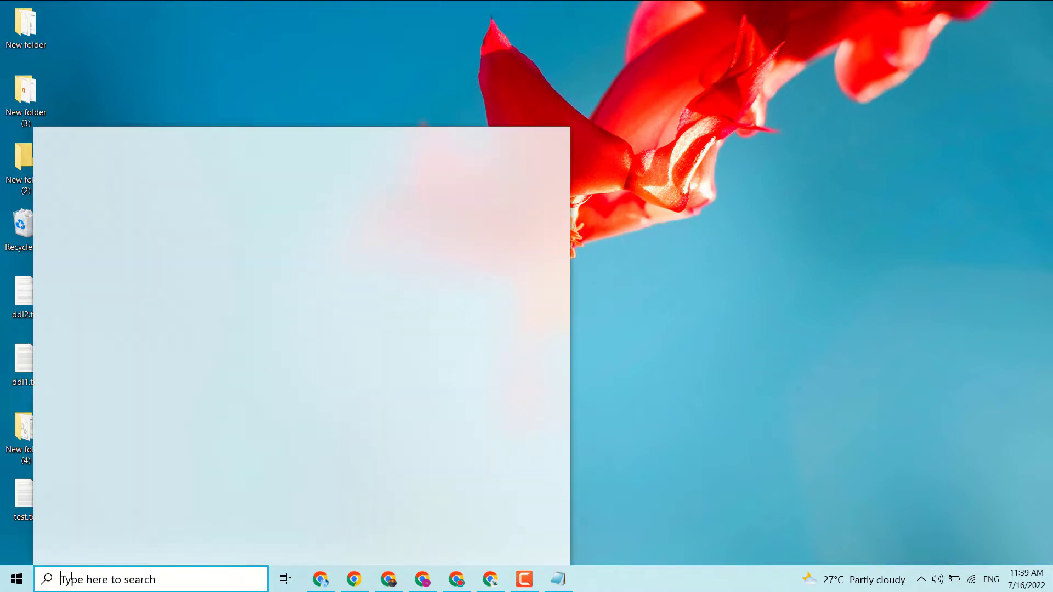
# - Search for 'settings' and open the Settings app from Best match
pyautogui.write('s')
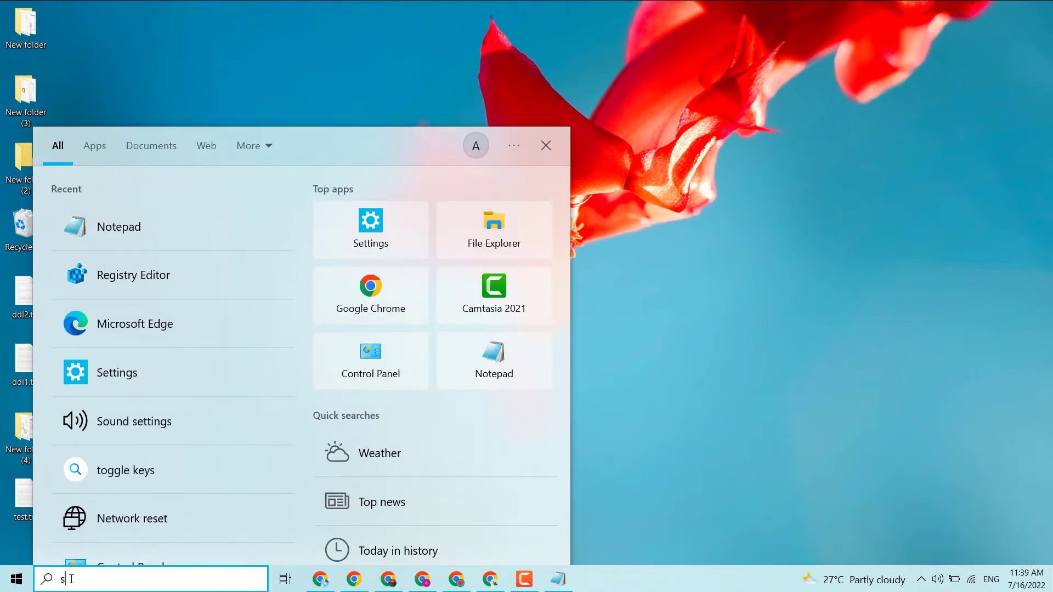
pyautogui.write('ettings')
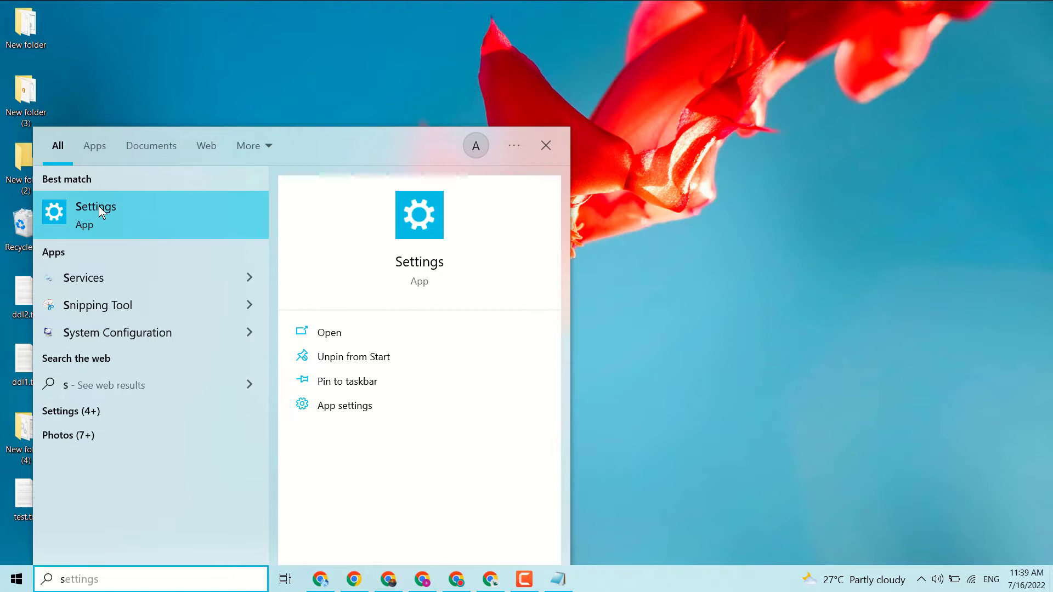
pyautogui.click(95, 207)
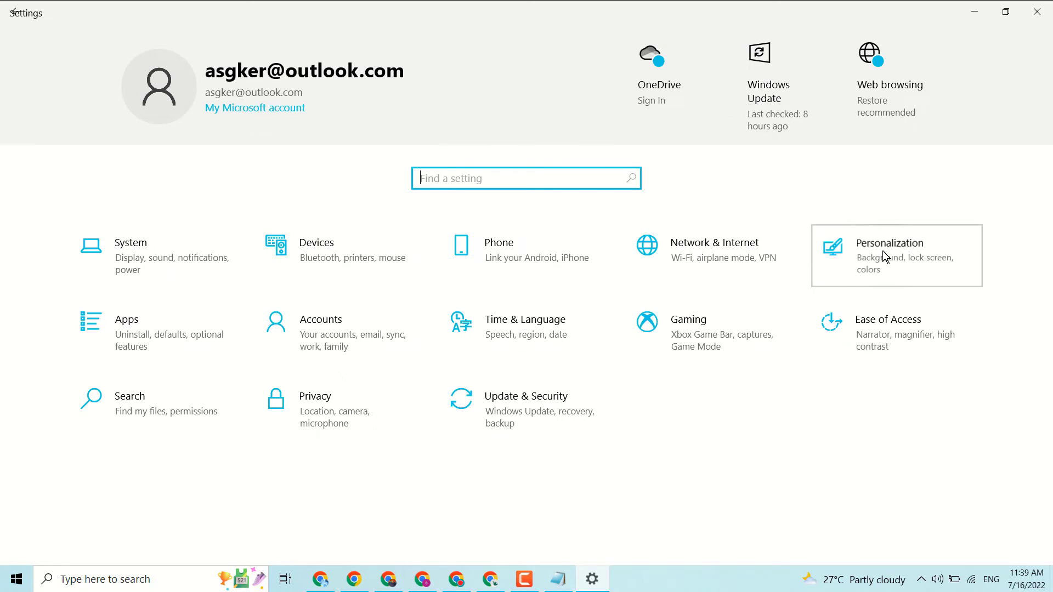
# - Open Personalization and keep the background type as Slideshow
pyautogui.click(889, 242)
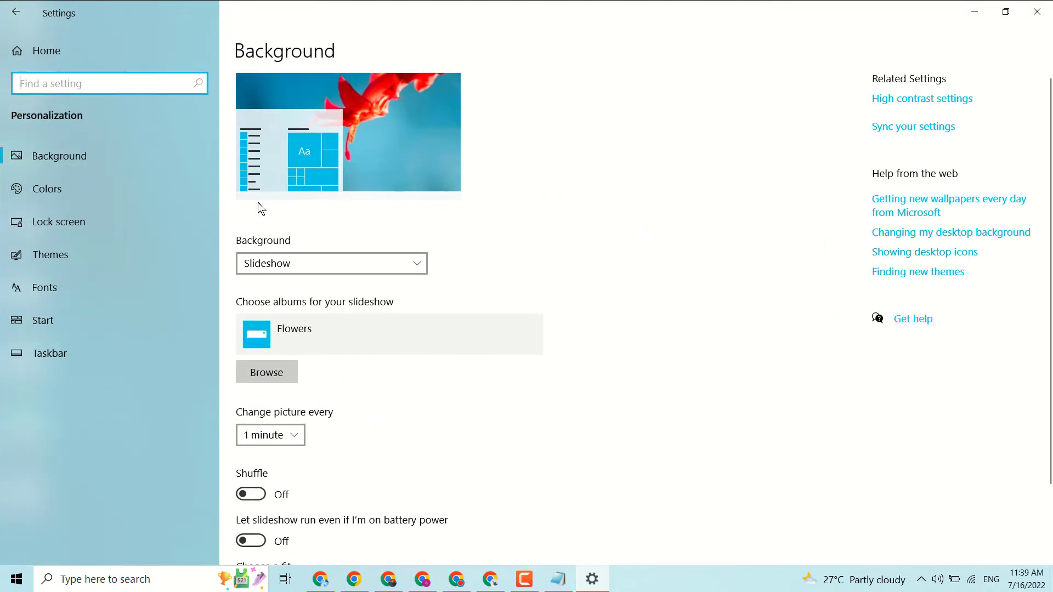
pyautogui.moveTo(260, 245)
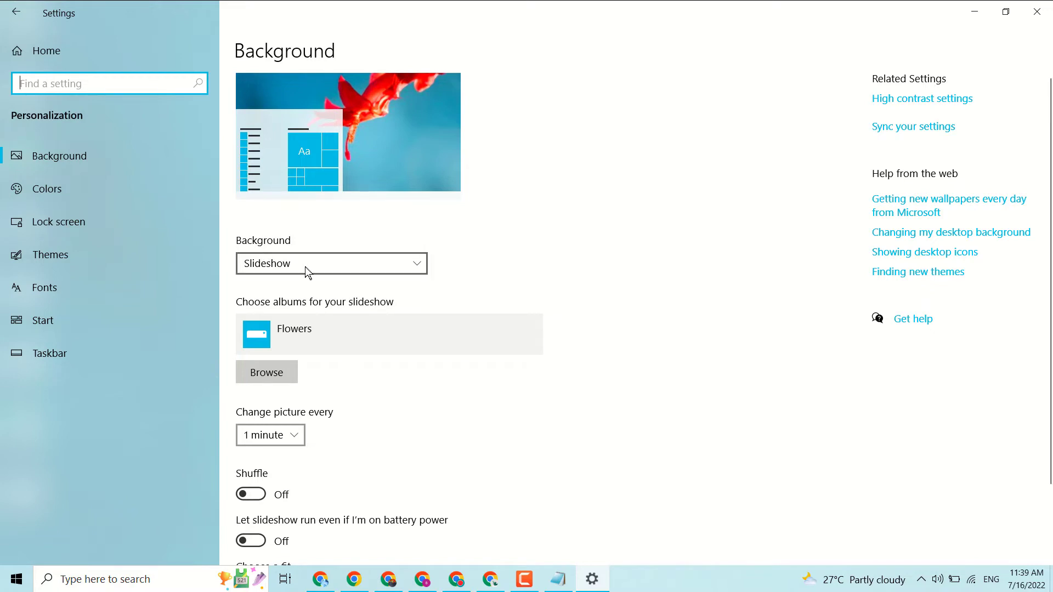
pyautogui.click(331, 262)
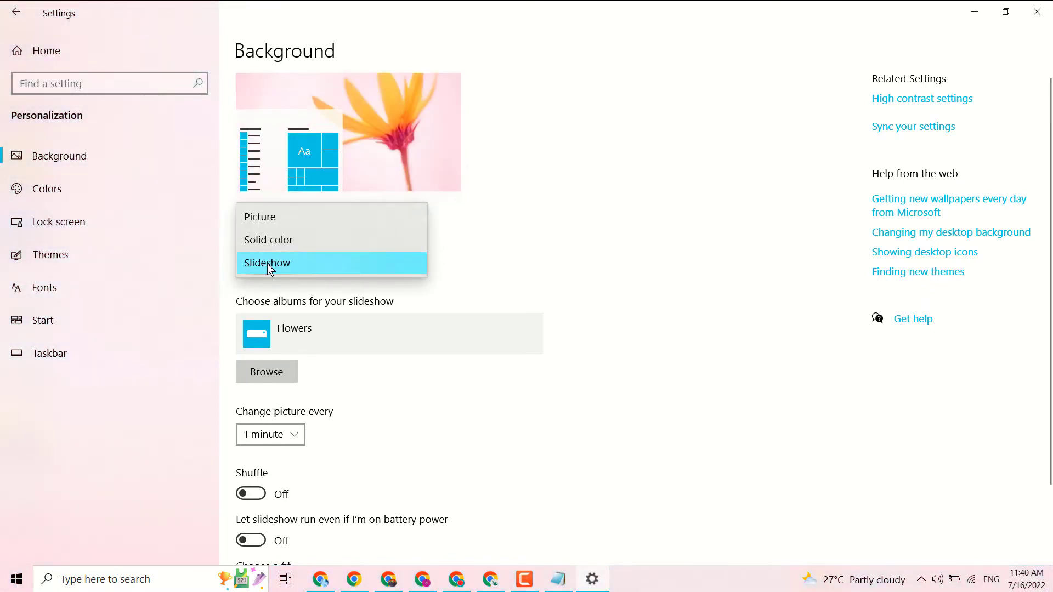
pyautogui.click(266, 263)
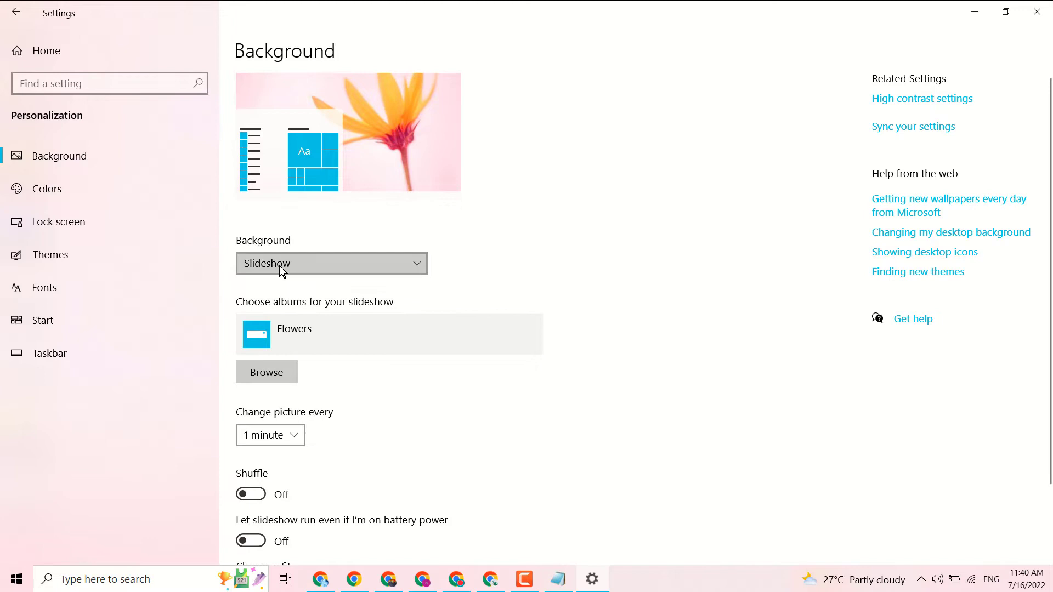
pyautogui.click(330, 263)
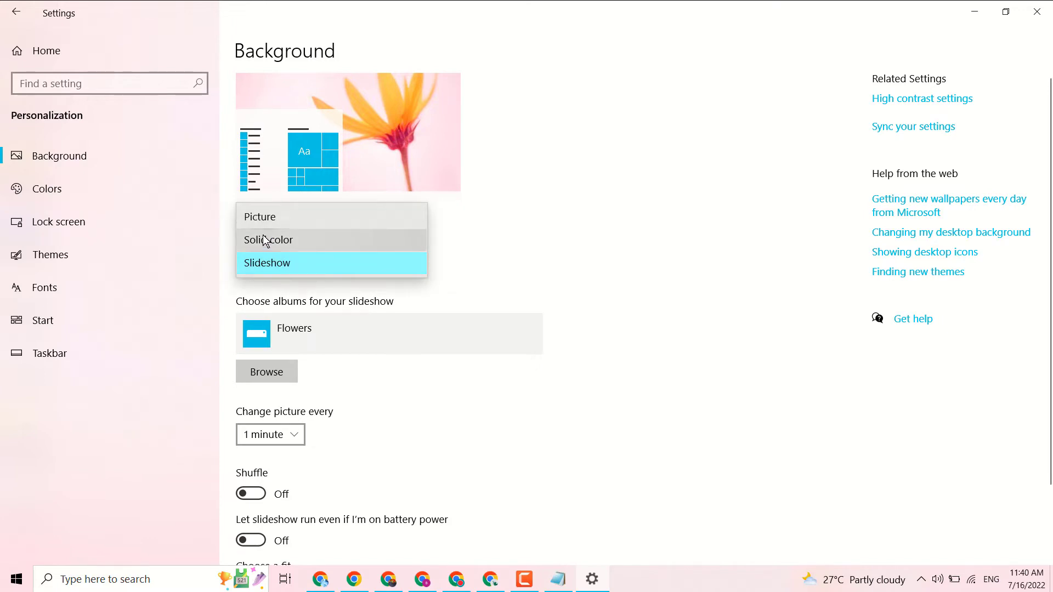
# - Switch the background to Picture, then back to Slideshow
pyautogui.click(260, 216)
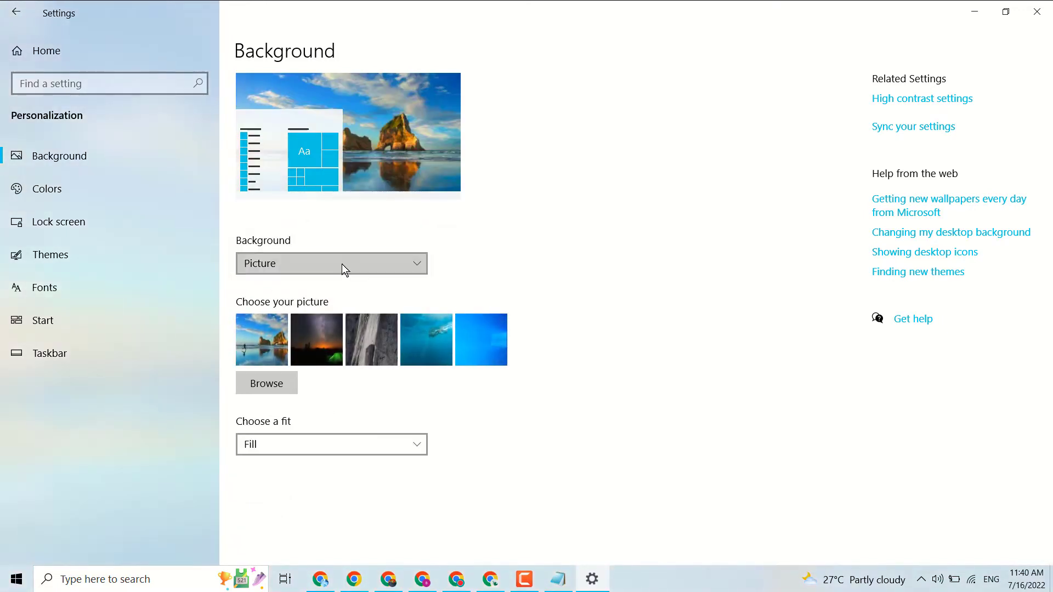
pyautogui.click(330, 263)
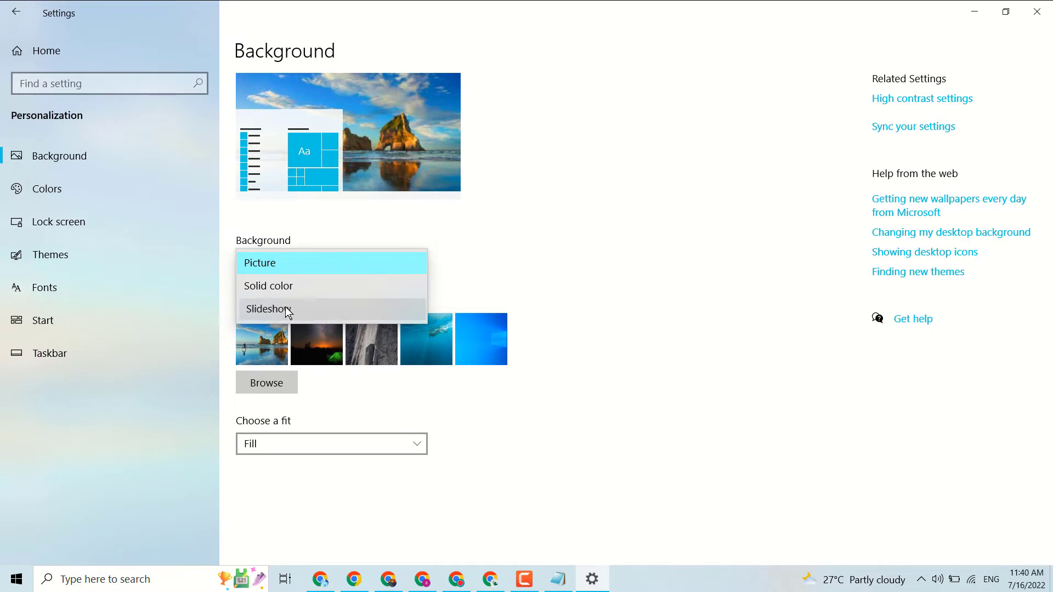
pyautogui.click(268, 308)
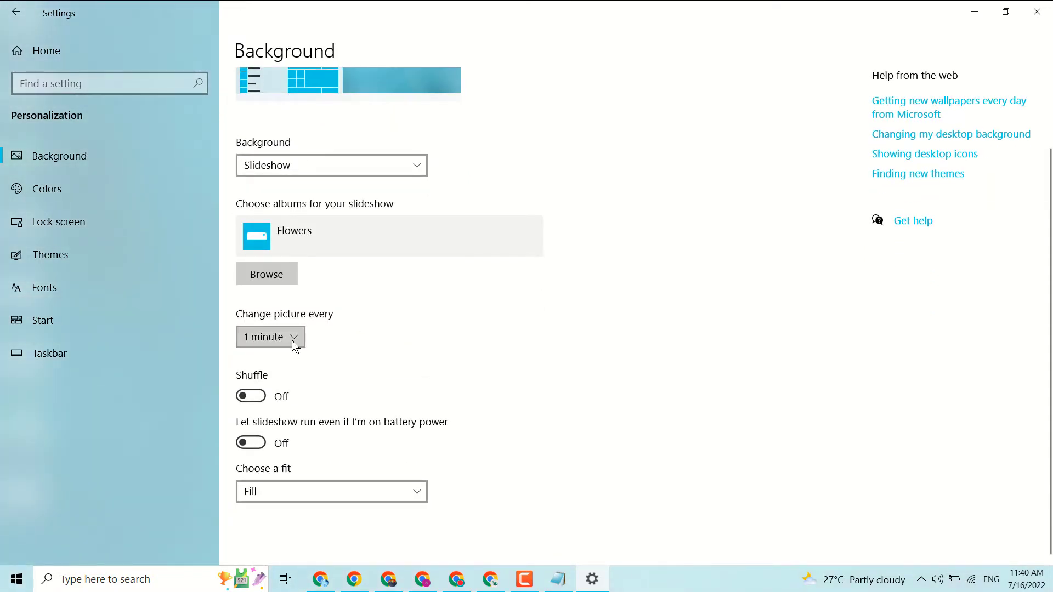
pyautogui.click(268, 336)
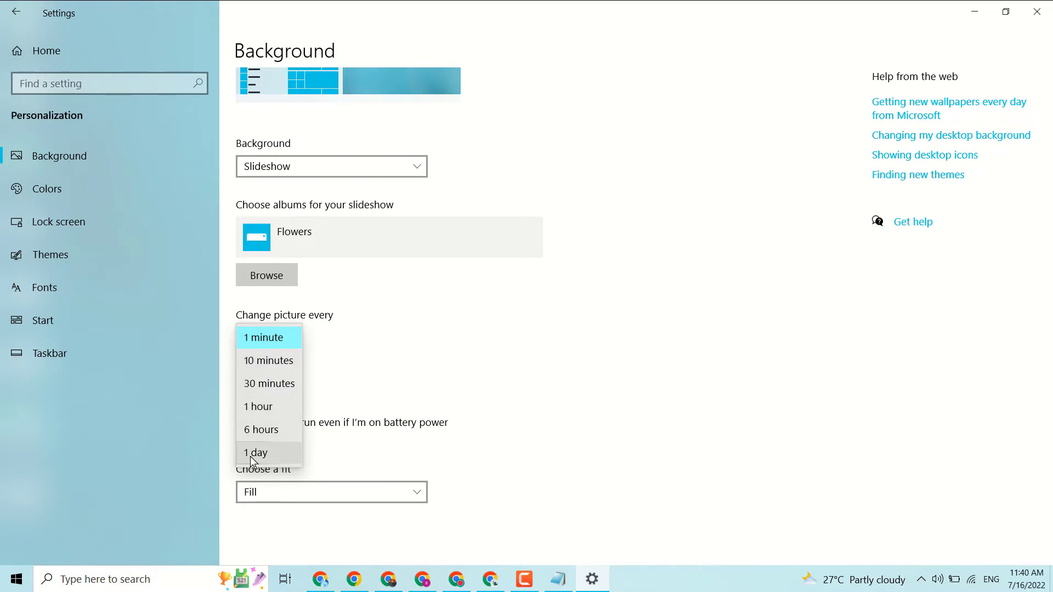
pyautogui.moveTo(261, 428)
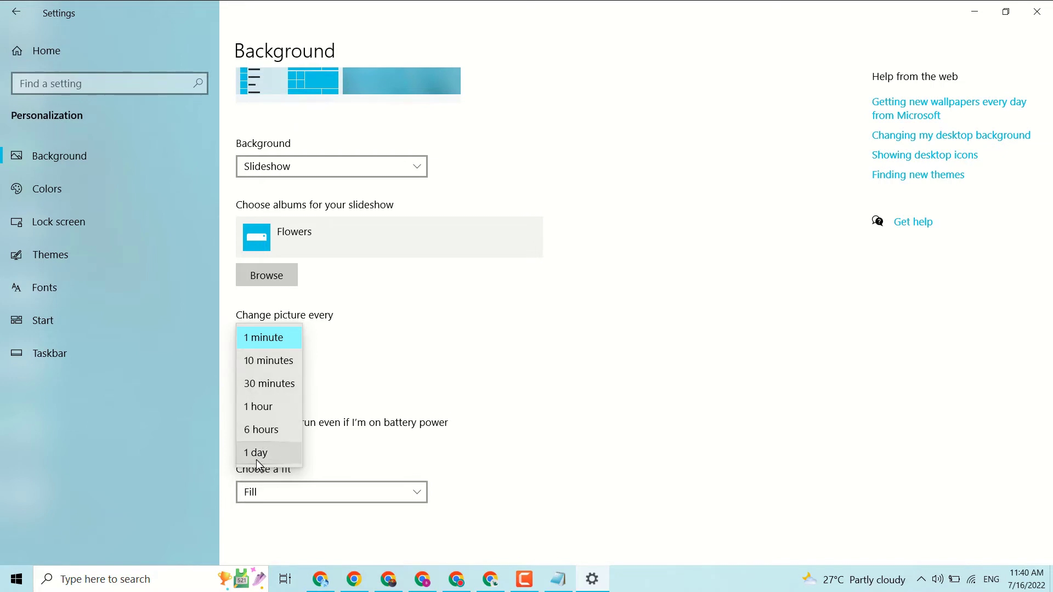
pyautogui.click(256, 452)
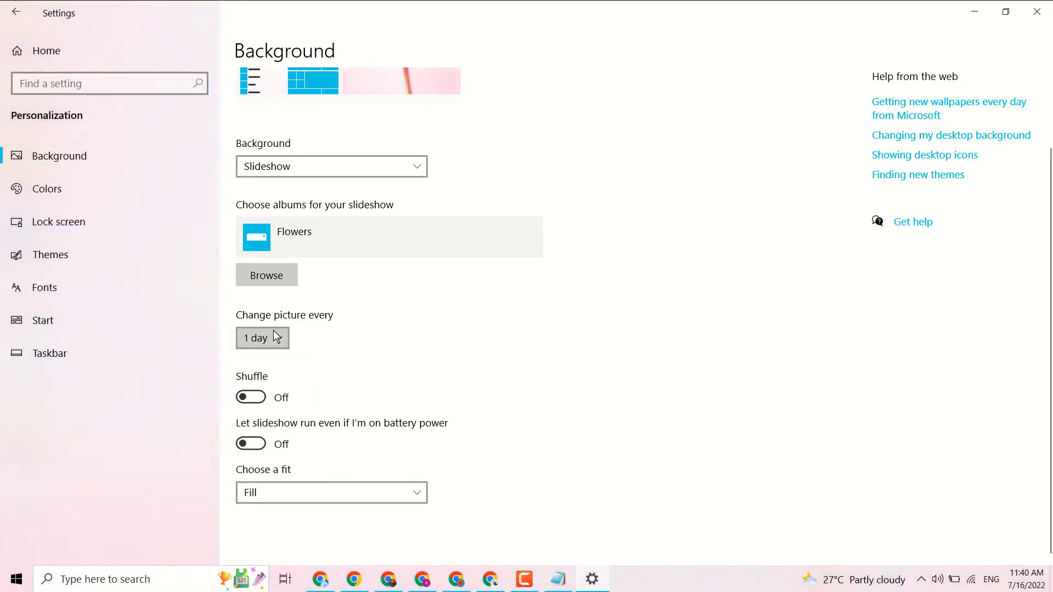
pyautogui.click(261, 338)
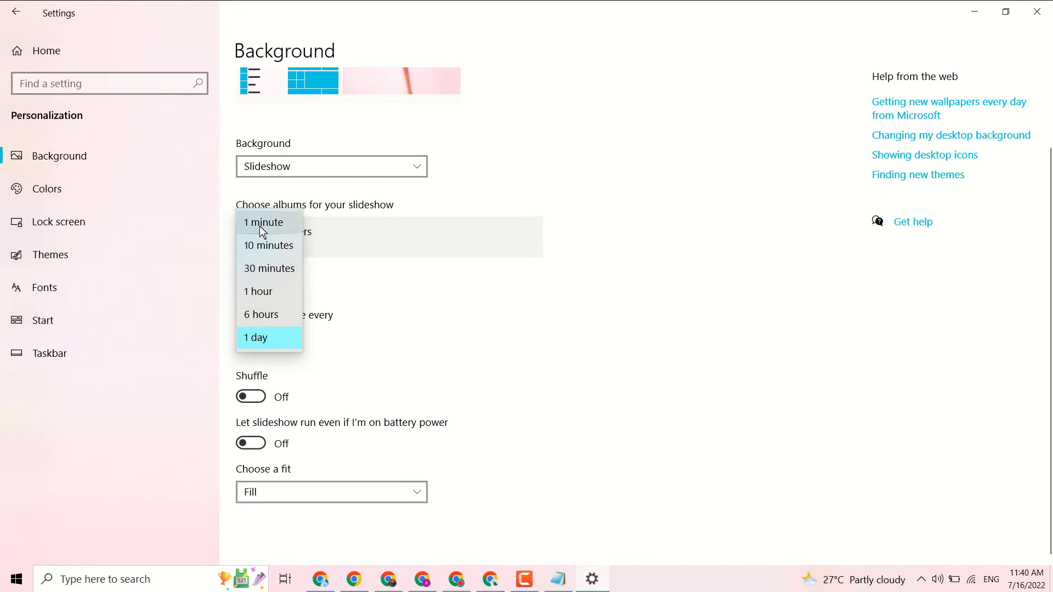
pyautogui.click(263, 222)
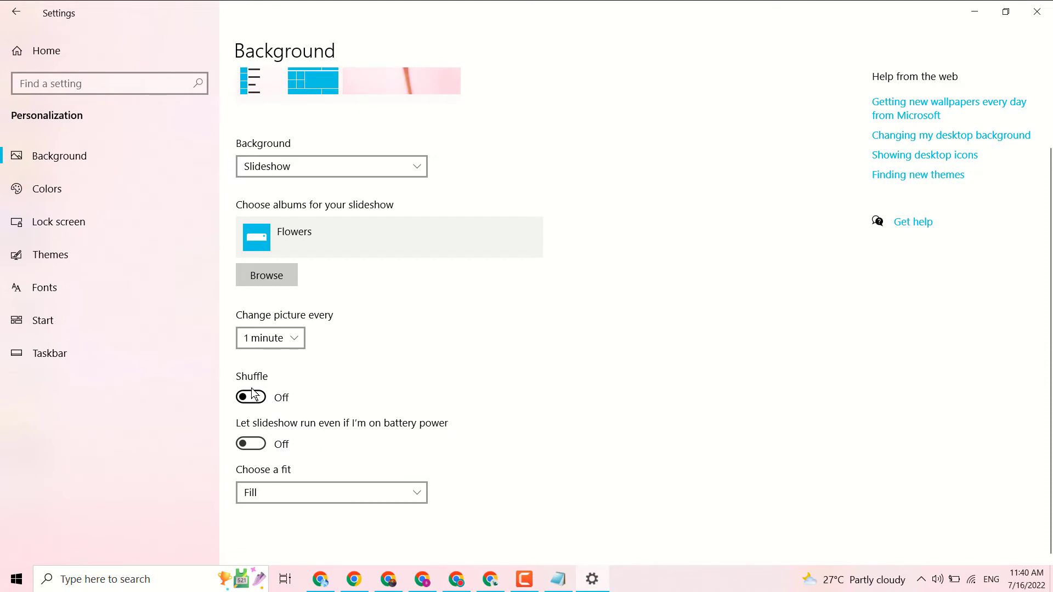
# - Turn on Shuffle and 'Let slideshow run even if I'm on battery power'
pyautogui.click(250, 397)
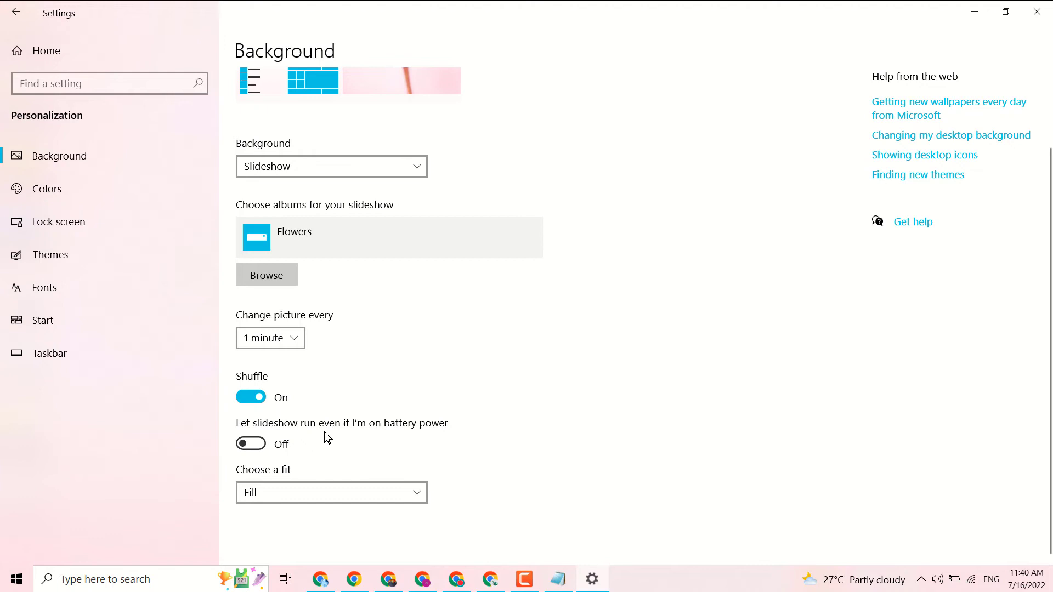
pyautogui.moveTo(350, 442)
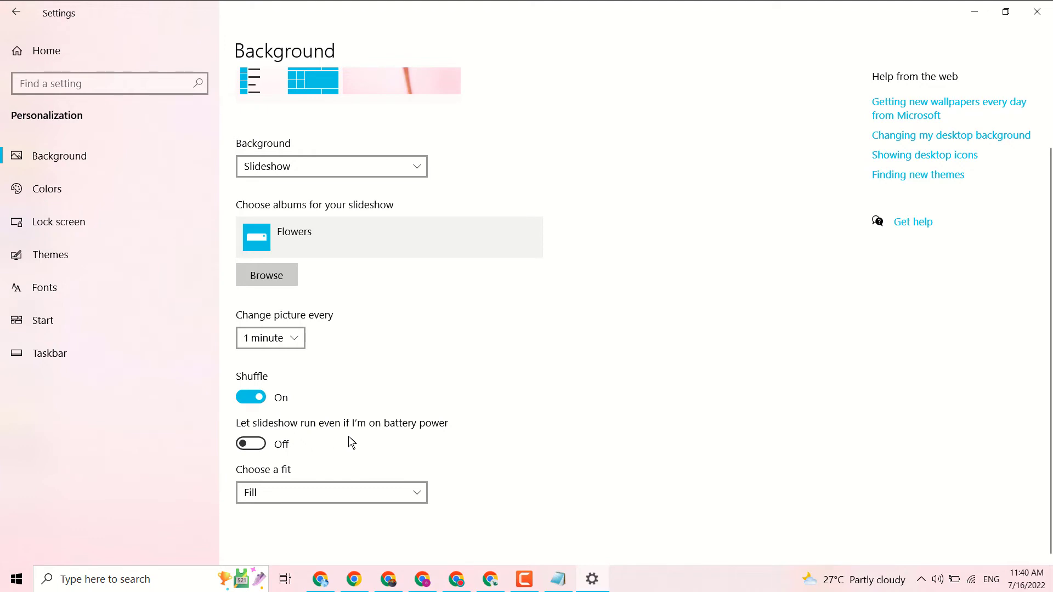
pyautogui.moveTo(427, 428)
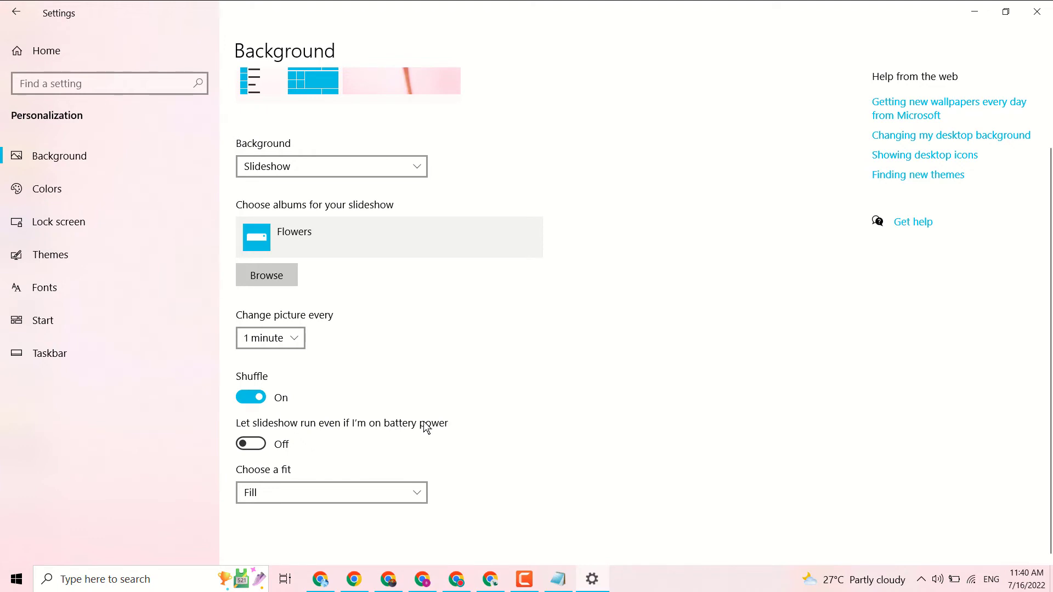
pyautogui.click(250, 443)
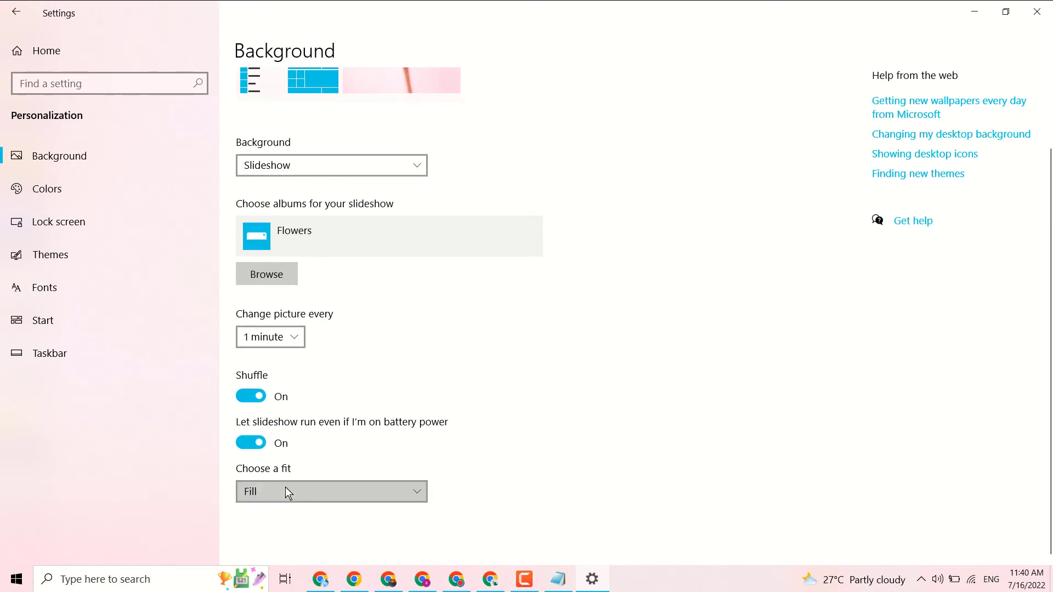
# - Set the background fit to Center and return to the Settings window
pyautogui.click(330, 491)
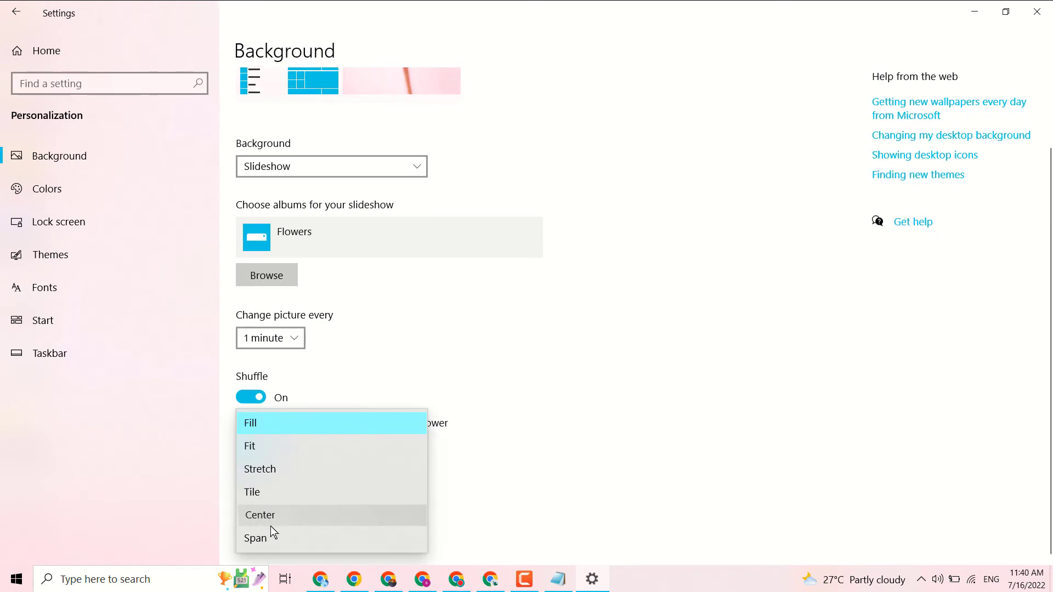
pyautogui.click(260, 515)
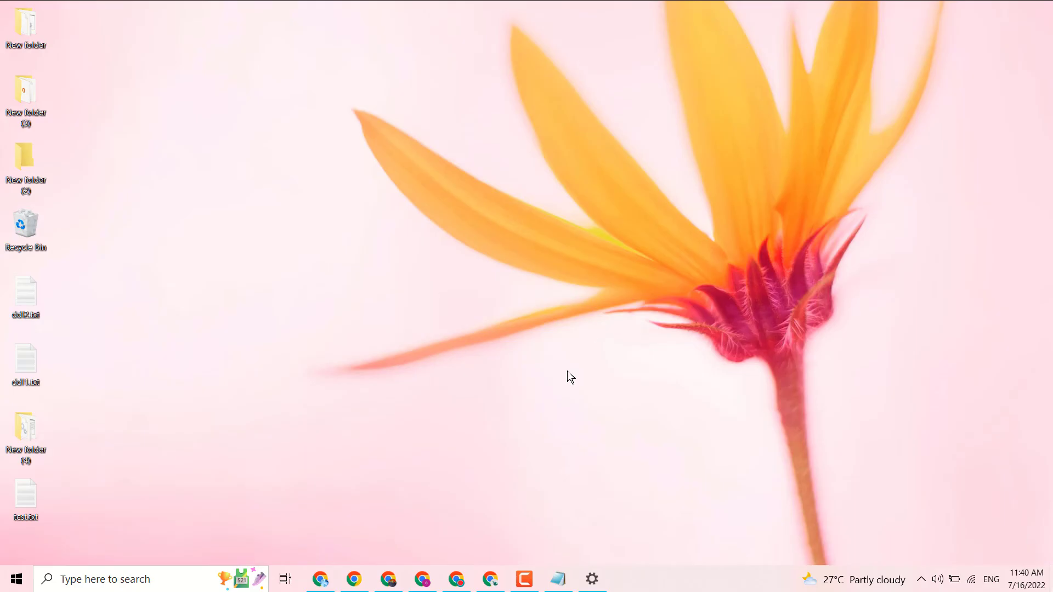
pyautogui.click(590, 579)
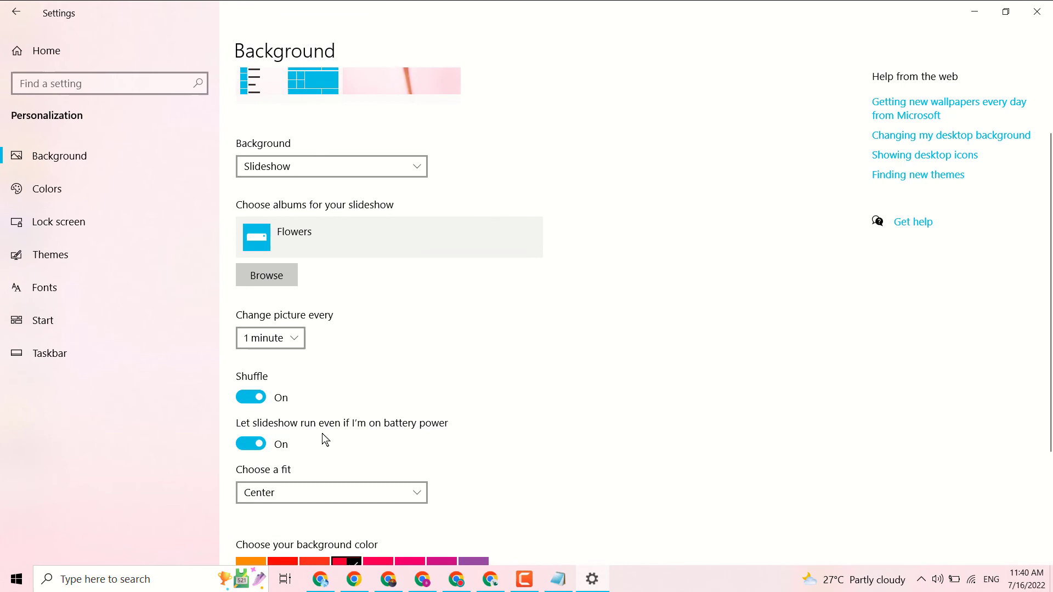
pyautogui.scroll(-3)
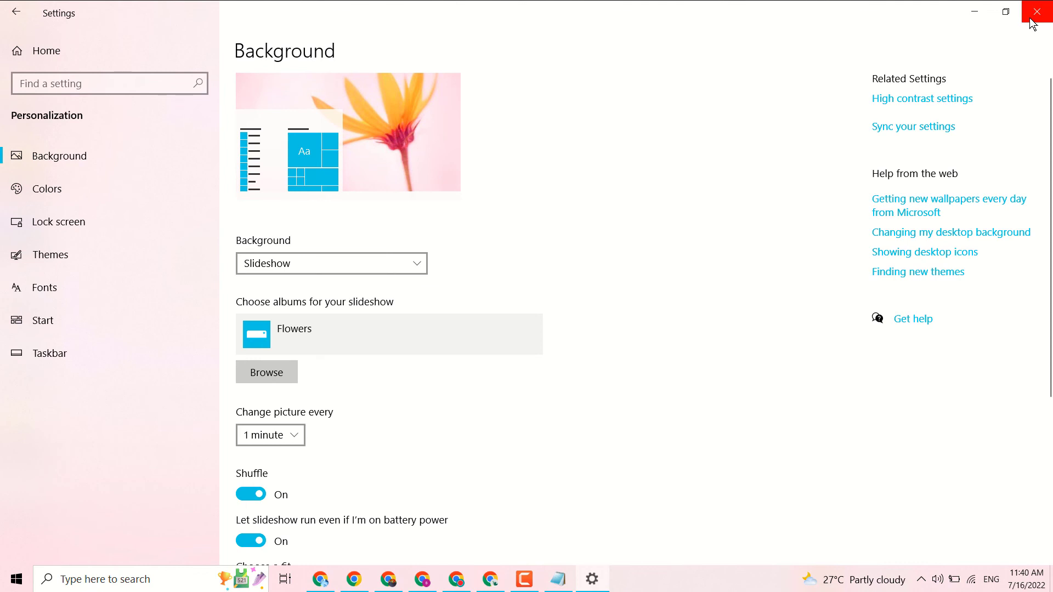
pyautogui.moveTo(274, 276)
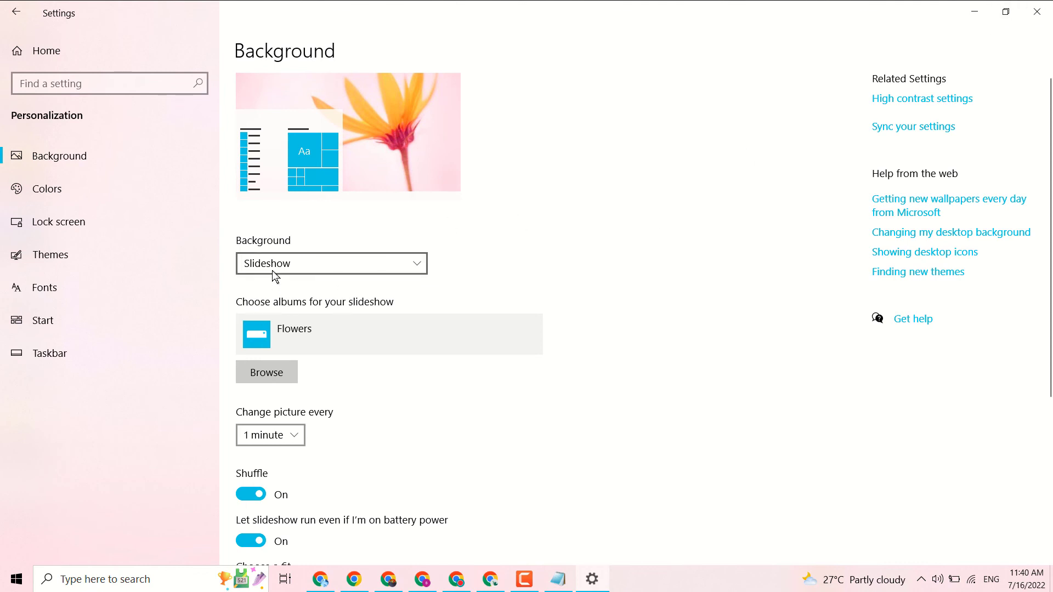